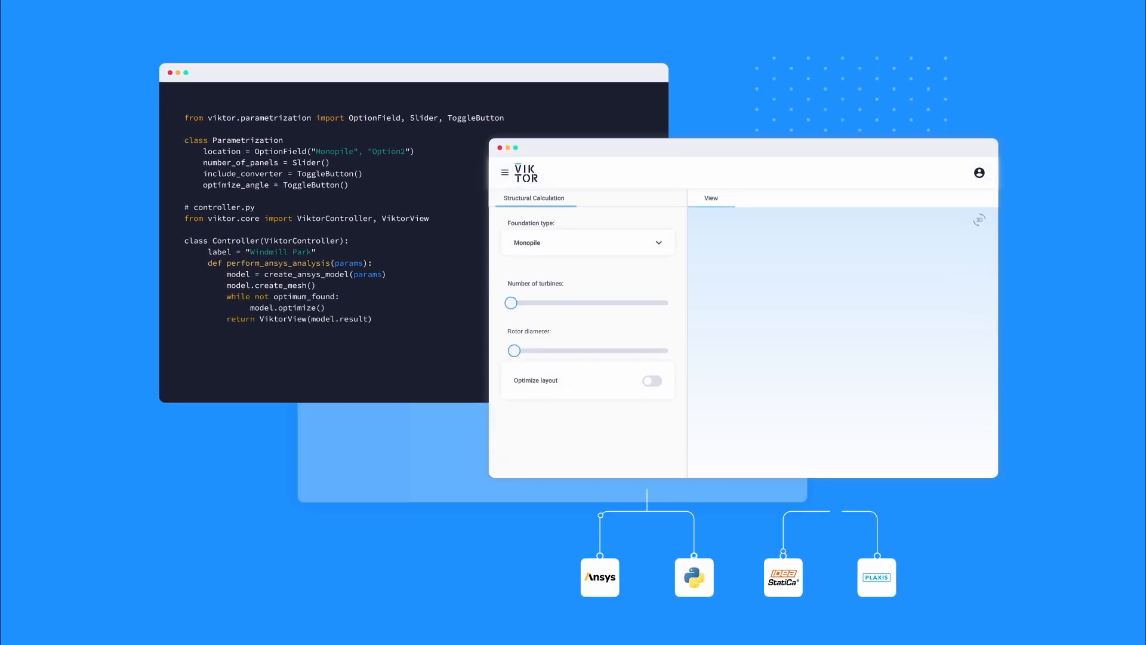
# Step: Slide 'Number of turbines' up so a wind turbine renders in the 3D view
pyautogui.moveTo(511, 303); pyautogui.dragTo(551, 302)
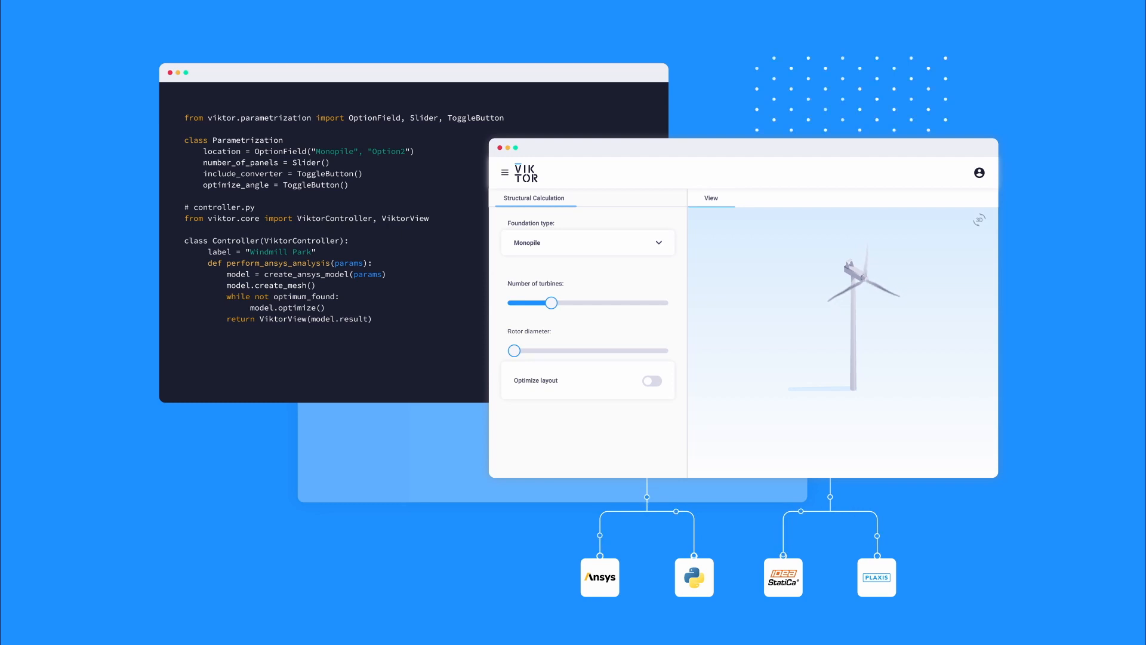